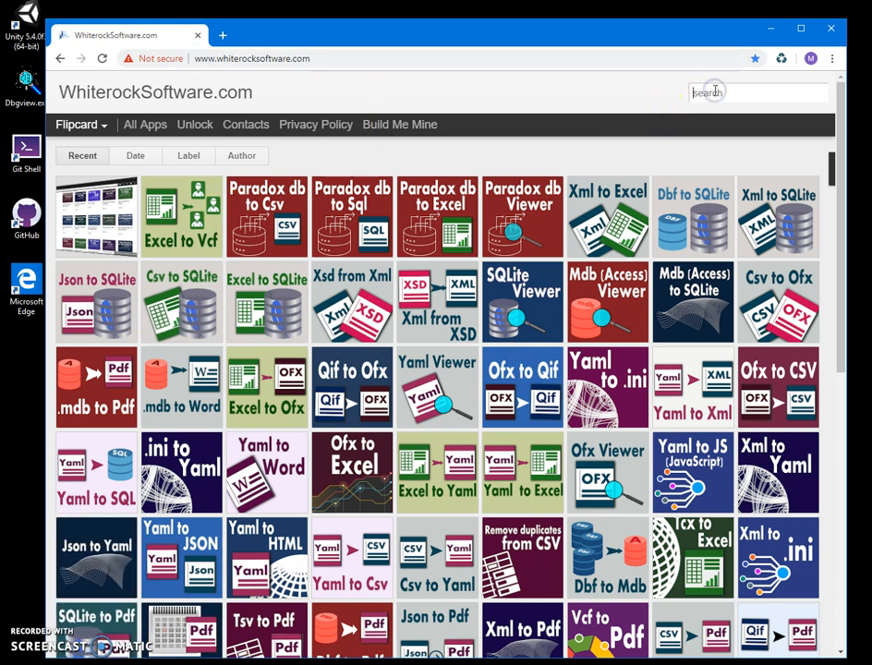
# Search the site for 'parad', go to the Paradox db Viewer page and download its setup.
pyautogui.write('paradox')
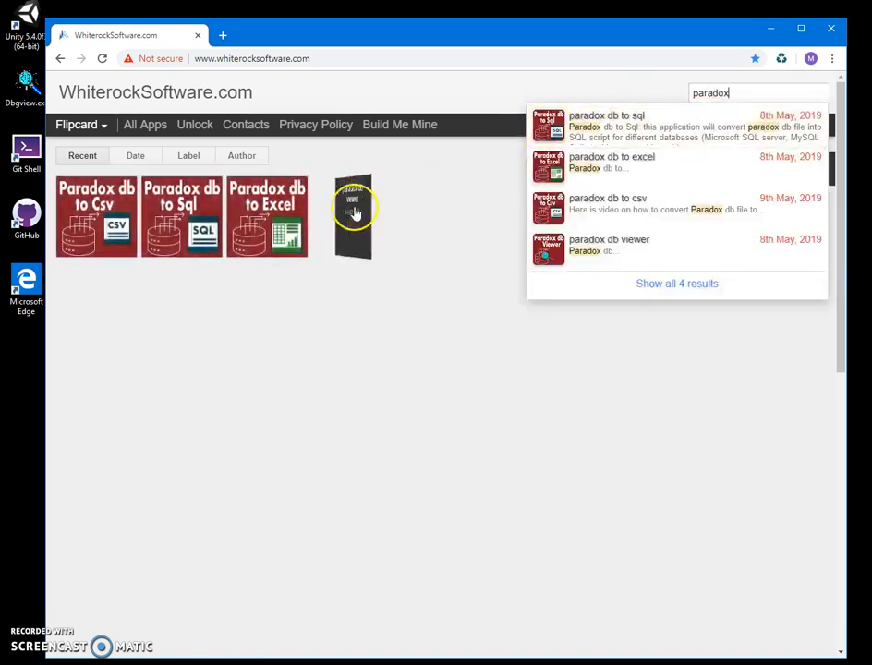
pyautogui.click(353, 217)
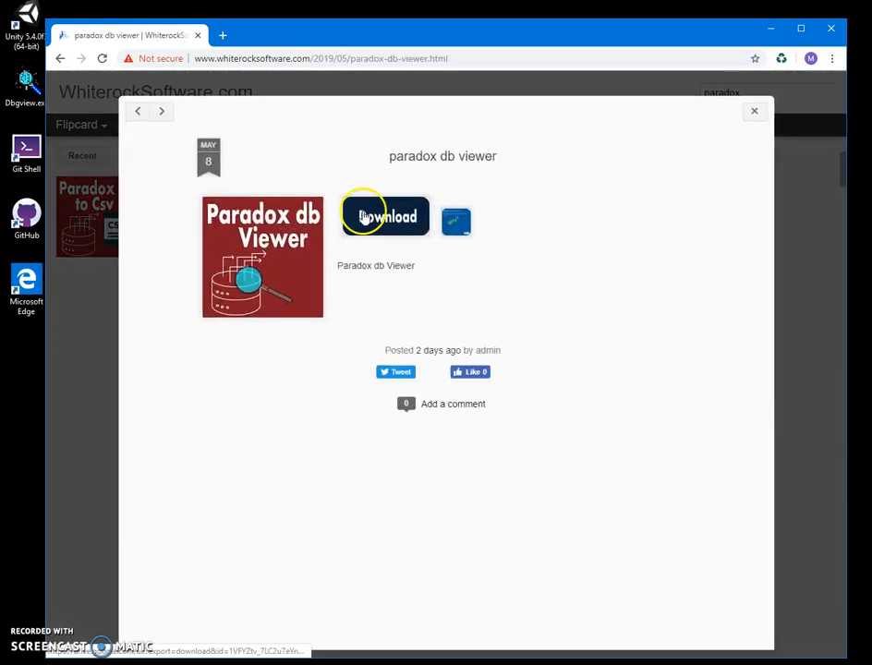
pyautogui.click(385, 216)
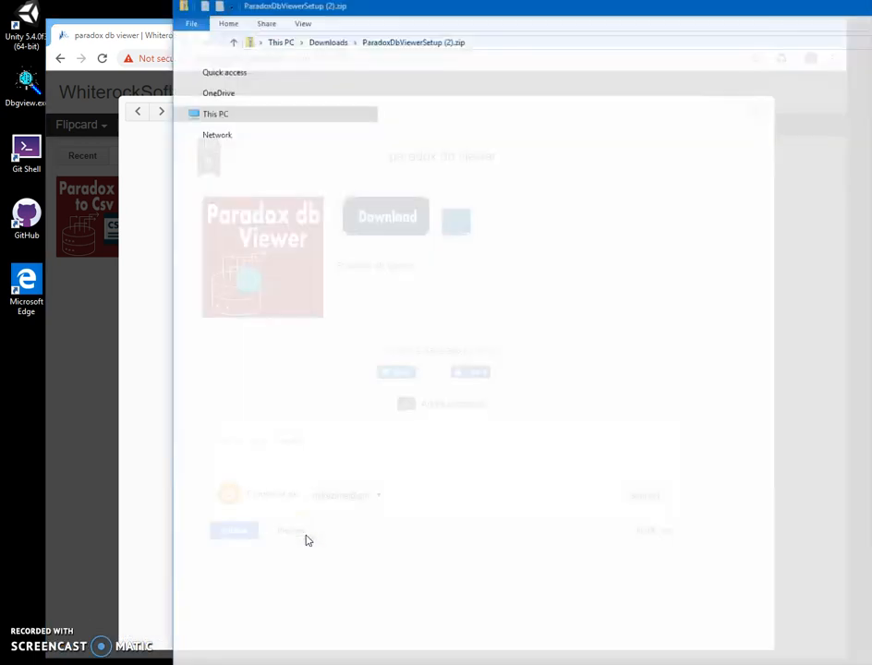
# Run ParadoxDbViewerSetup.msi from the downloaded zip, bypassing the SmartScreen warning via Run anyway.
pyautogui.click(459, 79)
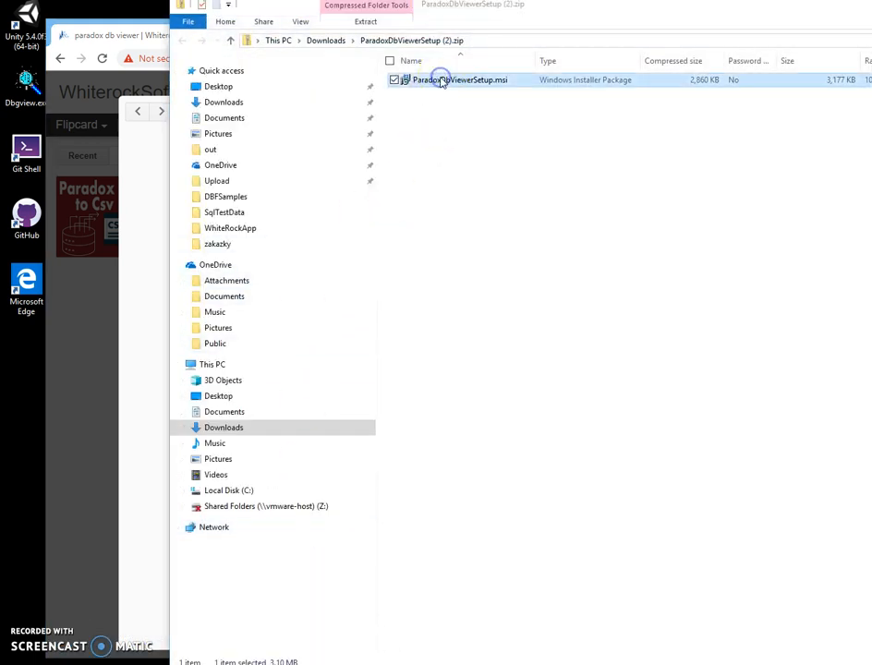
pyautogui.doubleClick(460, 80)
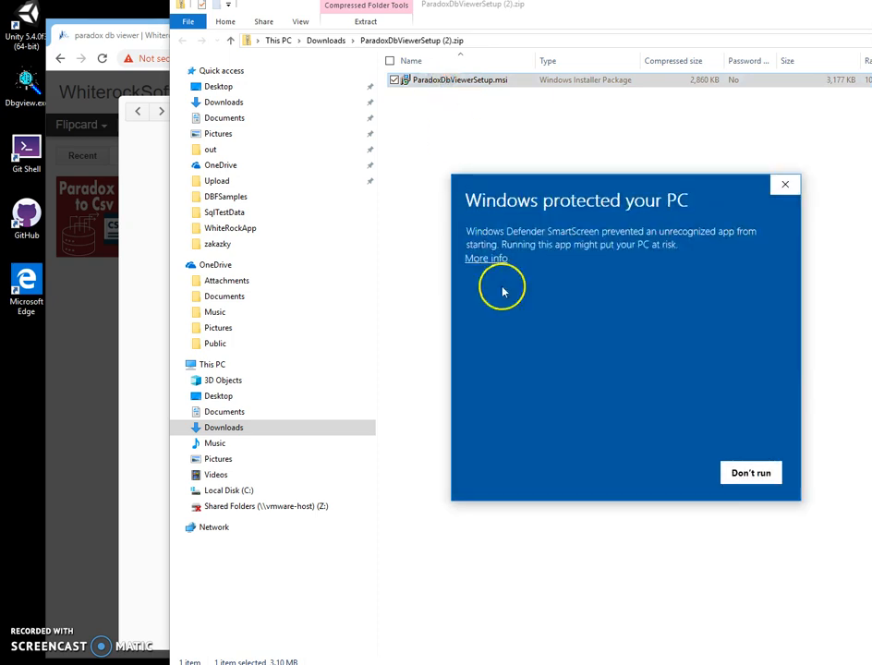
pyautogui.click(486, 258)
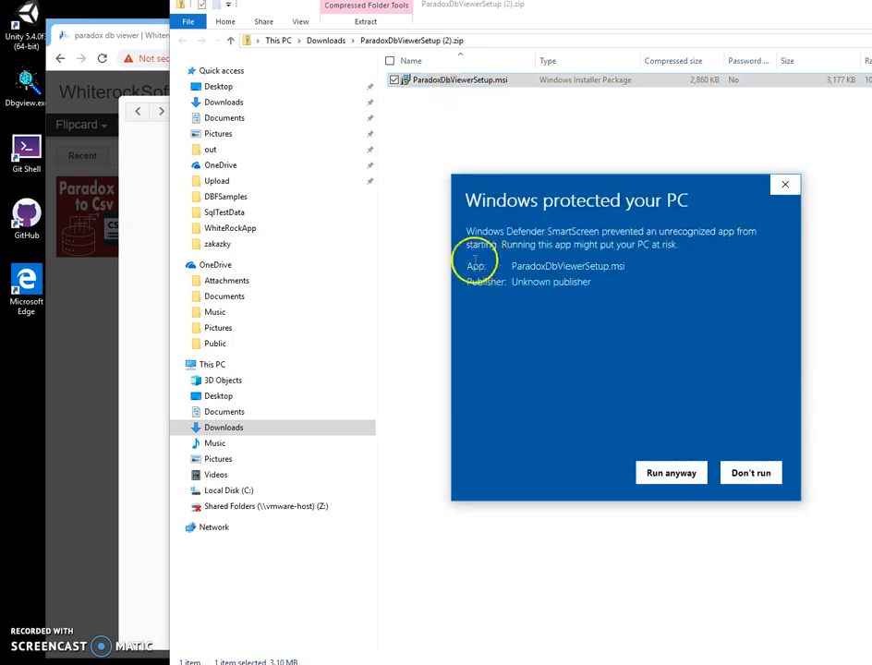
pyautogui.moveTo(614, 284)
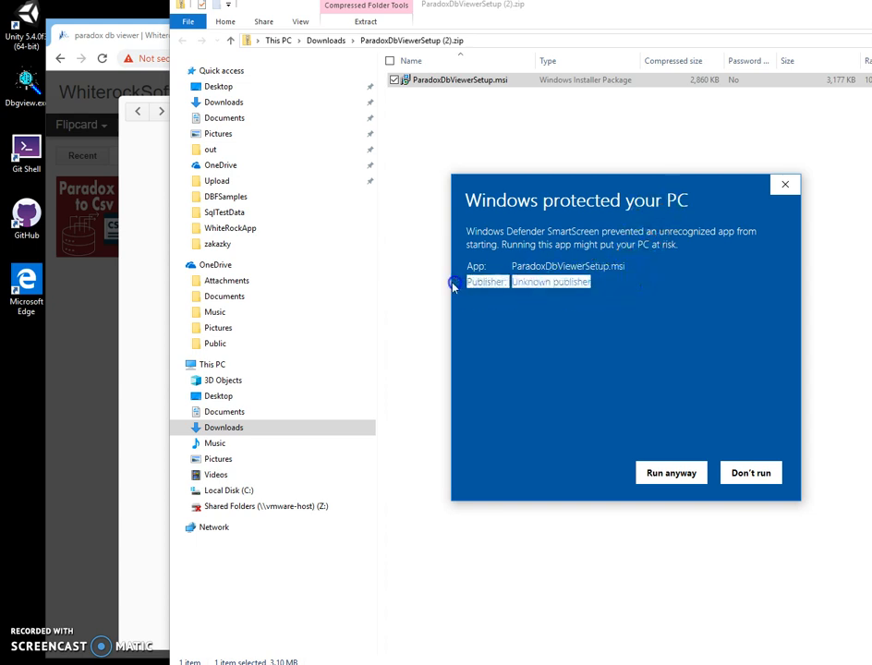
pyautogui.click(671, 472)
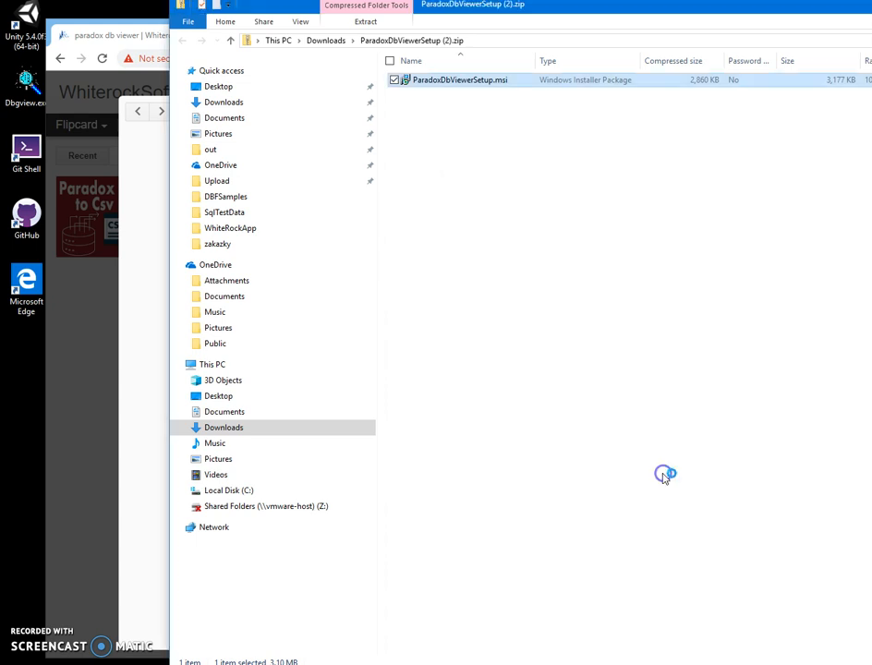
# Complete the ParadoxDbViewer Setup wizard with the default folder, allowing UAC, and finish it.
pyautogui.doubleClick(461, 79)
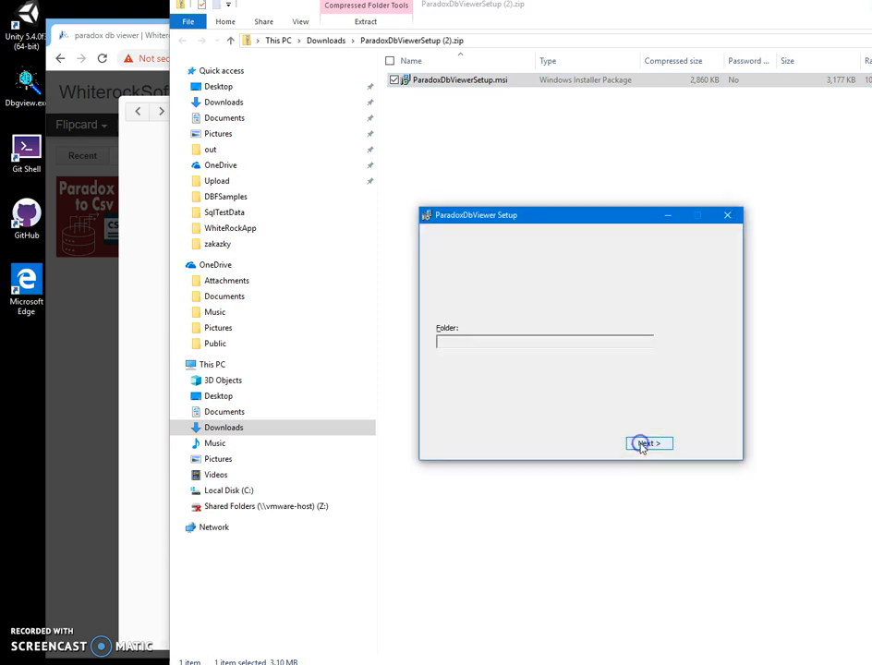
pyautogui.click(649, 444)
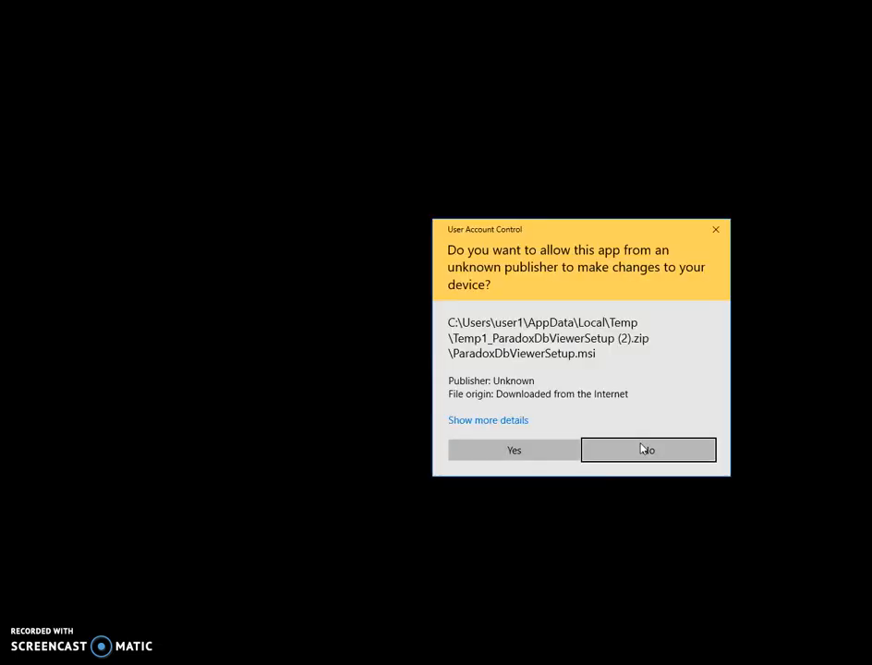
pyautogui.click(514, 450)
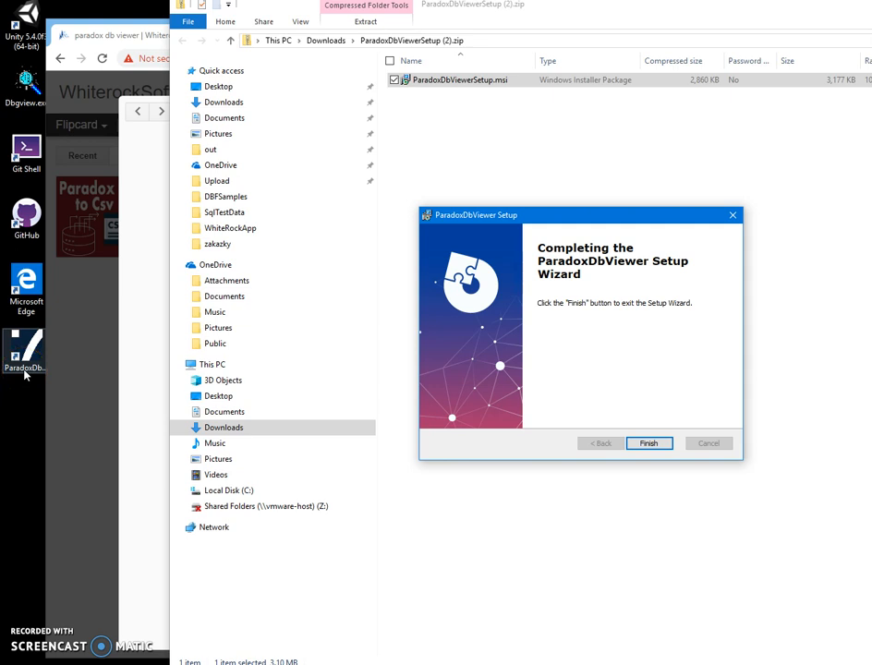
pyautogui.click(649, 444)
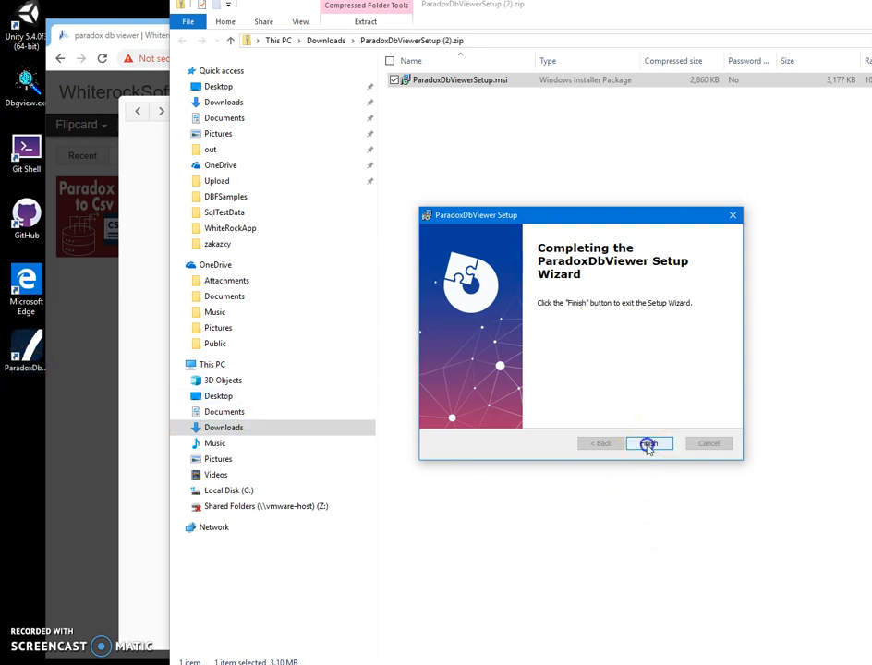
pyautogui.click(649, 444)
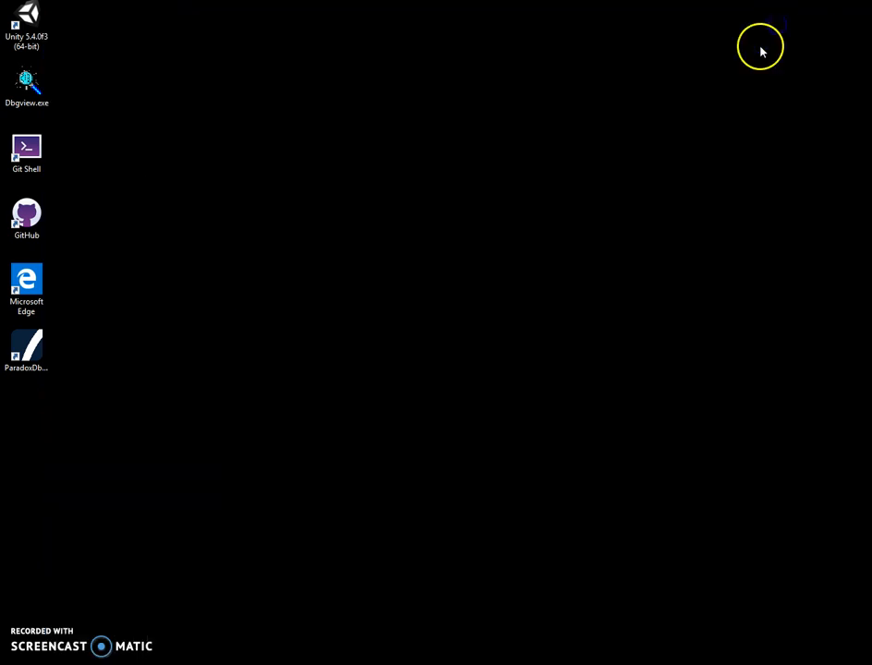
# Launch Paradox db Viewer from its desktop shortcut and browse Documents for the database file.
pyautogui.click(27, 346)
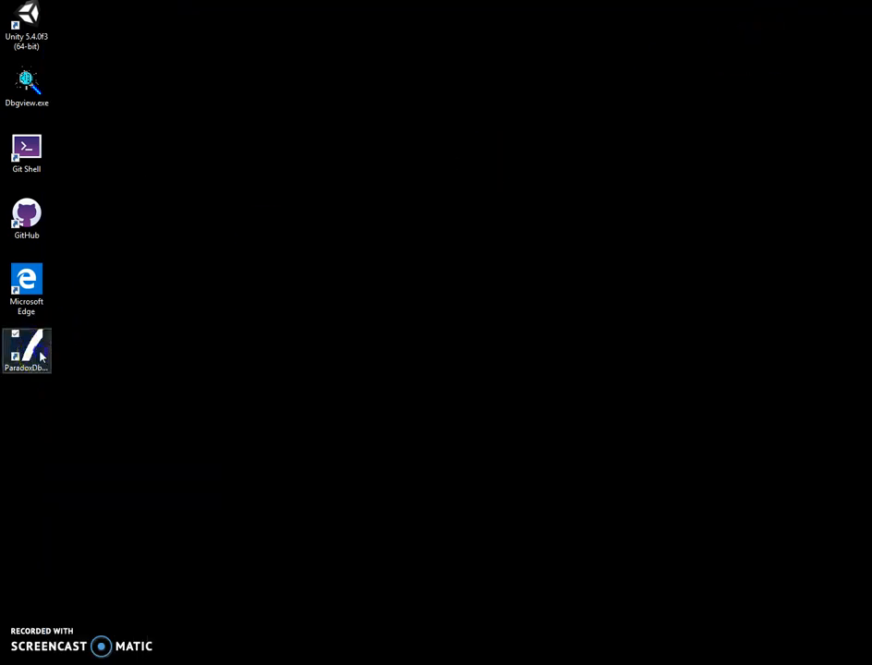
pyautogui.doubleClick(26, 350)
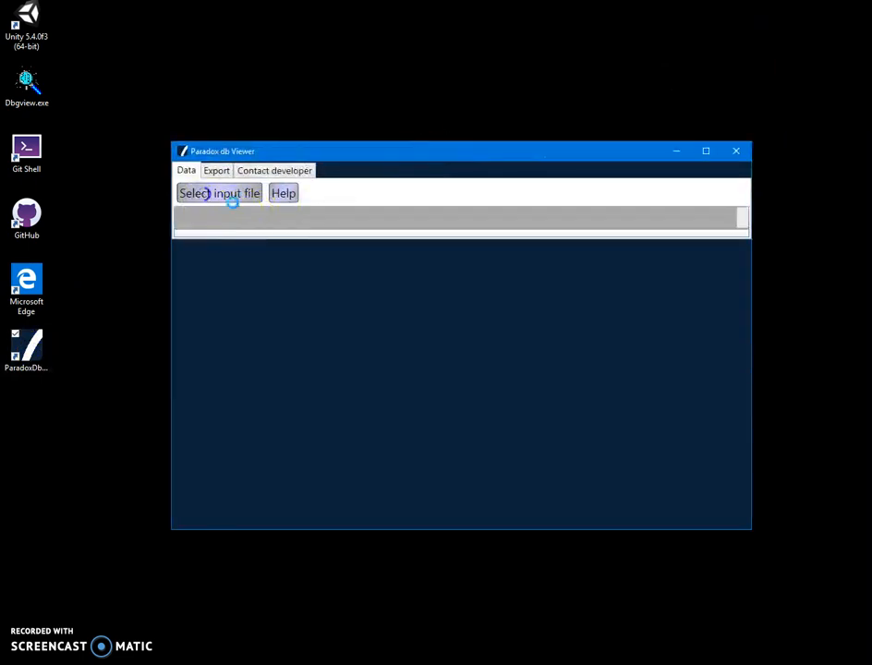
pyautogui.click(219, 193)
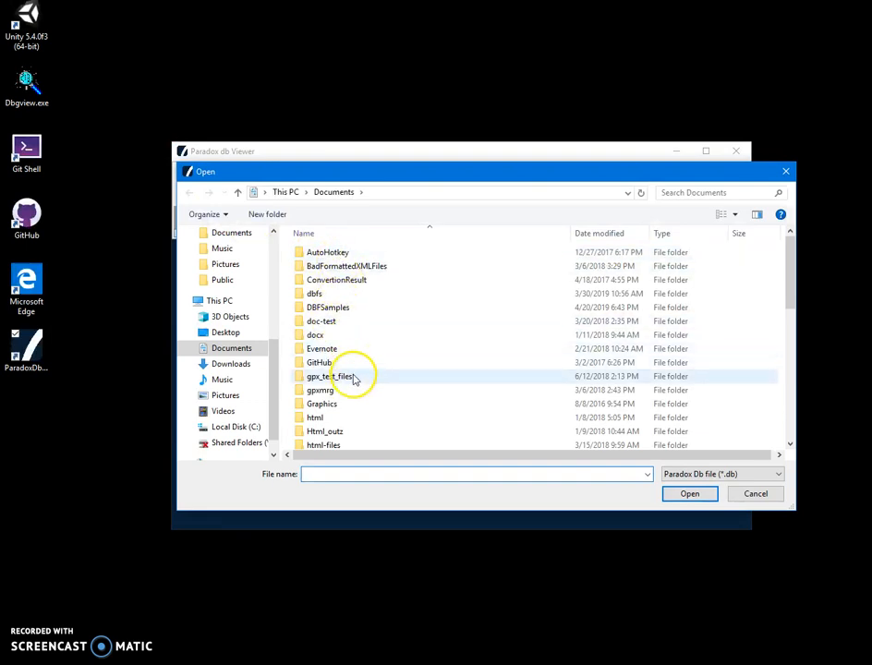
pyautogui.scroll(-3)
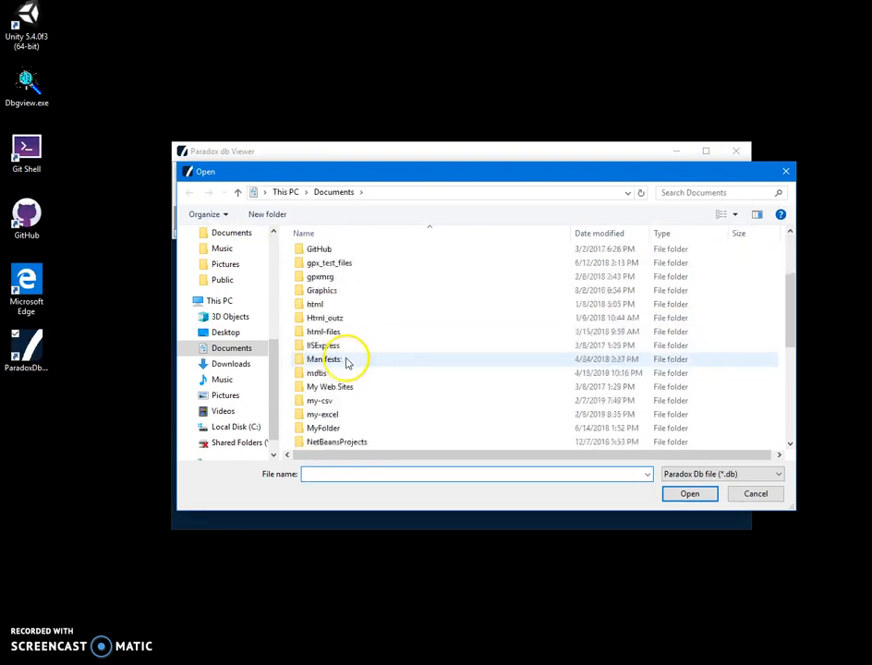
pyautogui.doubleClick(324, 359)
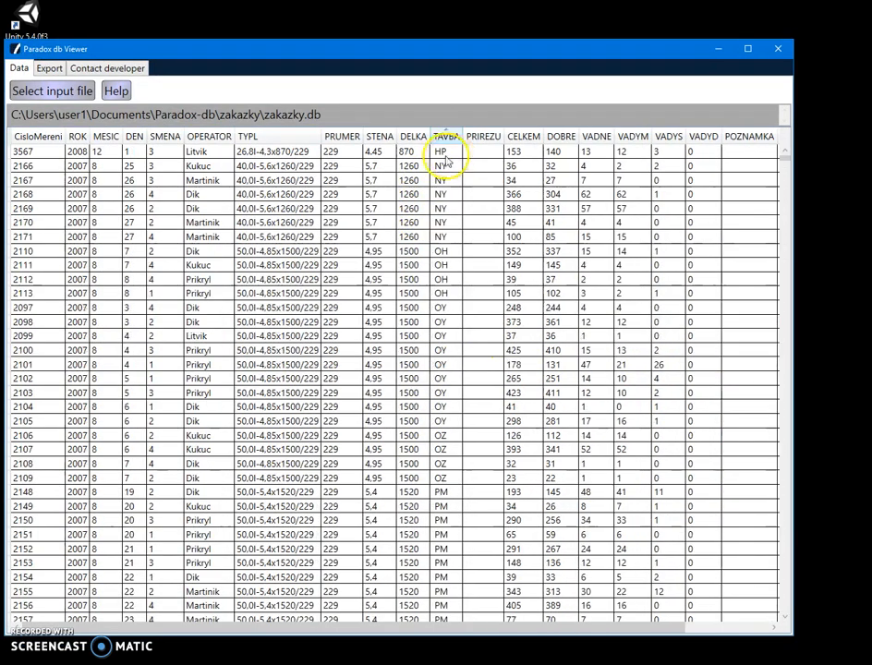
# Sort the zakazky.db records by the TAVBA column and show the export formats.
pyautogui.click(447, 135)
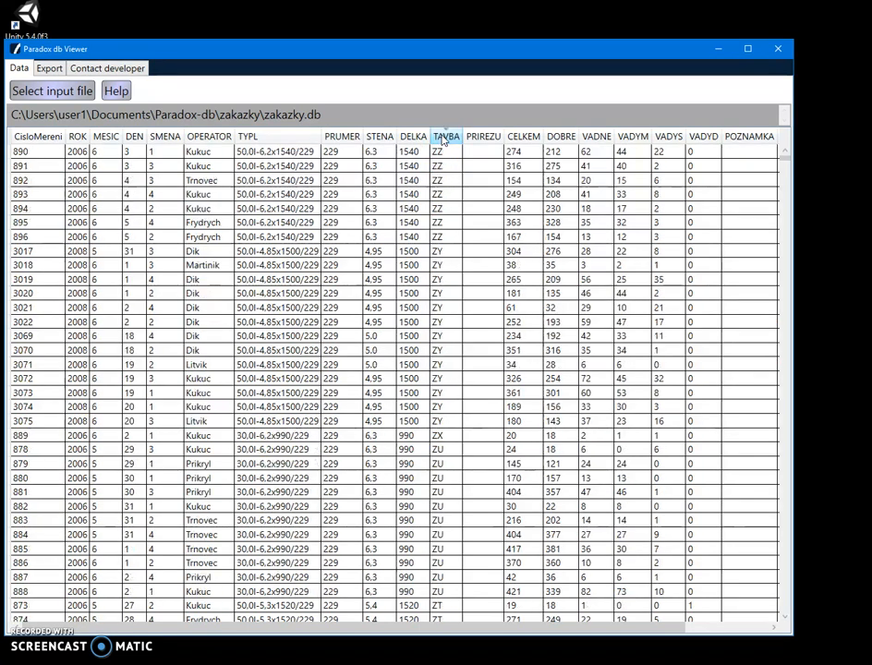
pyautogui.click(49, 67)
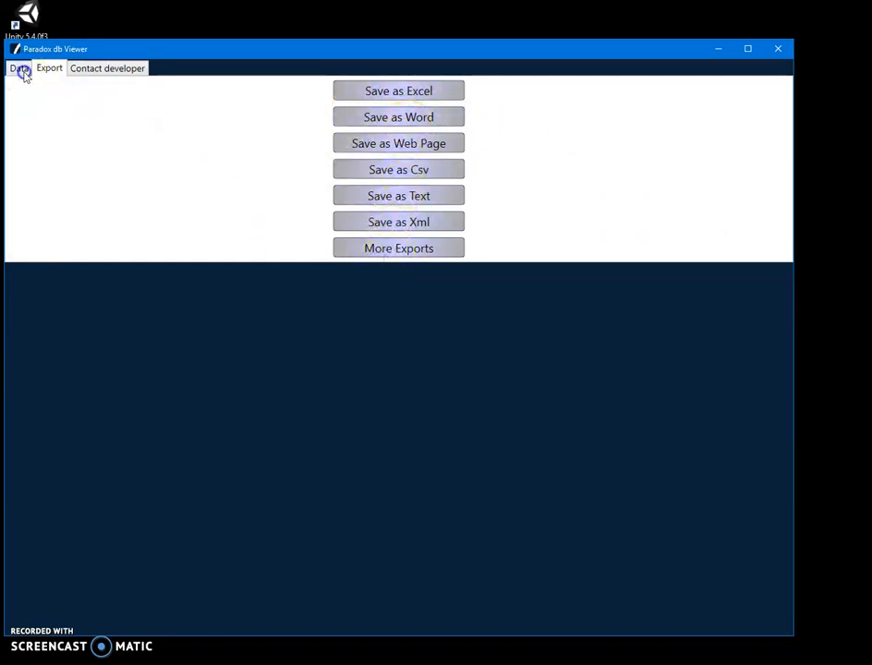
# Return to the Data view and scroll down through the TAVBA-sorted records.
pyautogui.click(18, 68)
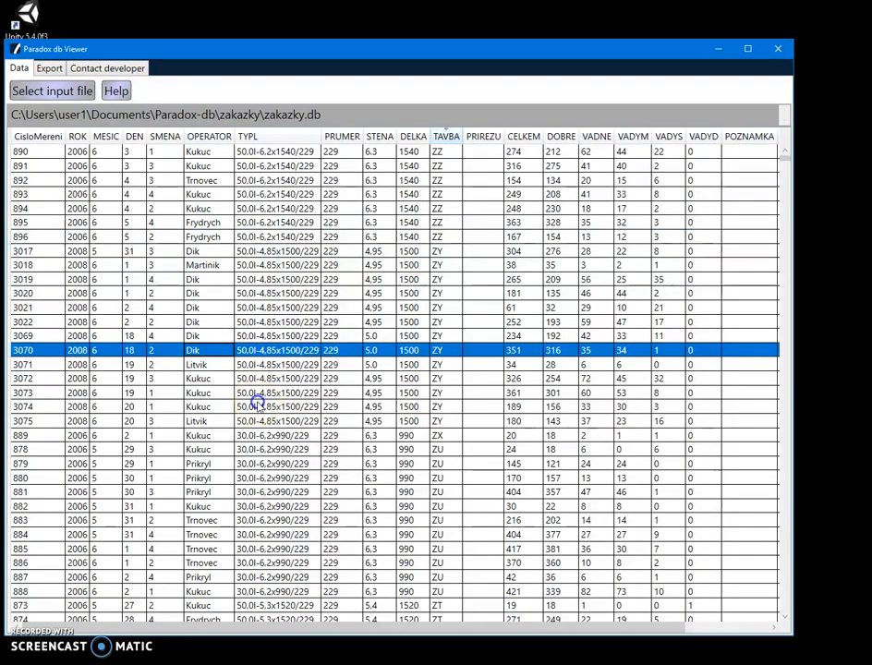
pyautogui.scroll(-3)
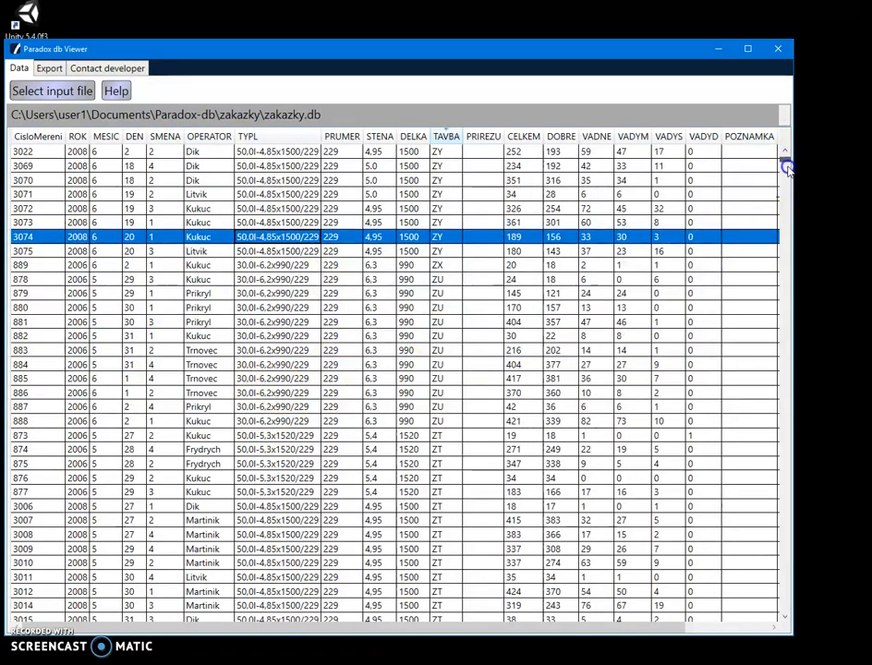
pyautogui.scroll(-3)
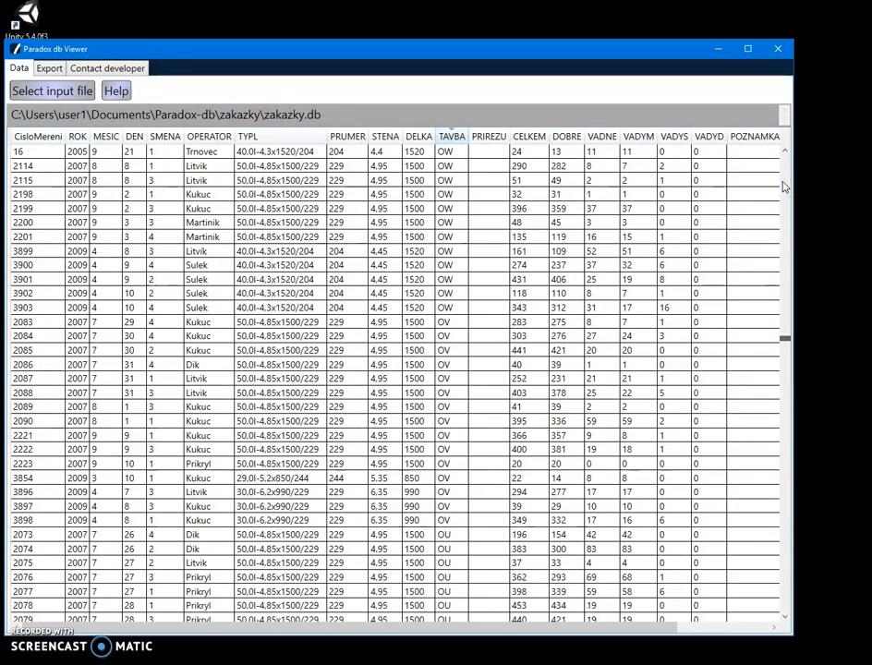
pyautogui.scroll(-3)
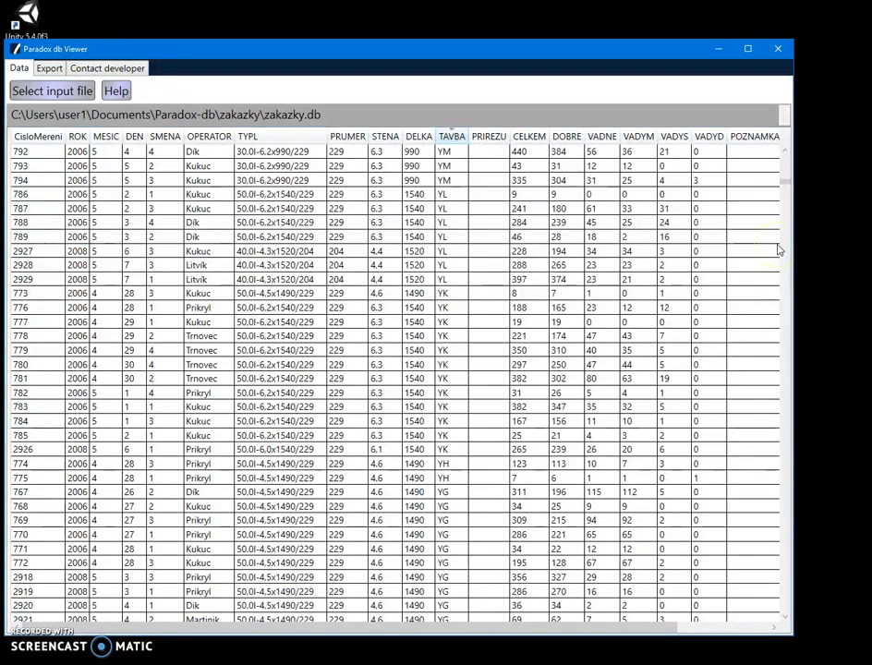